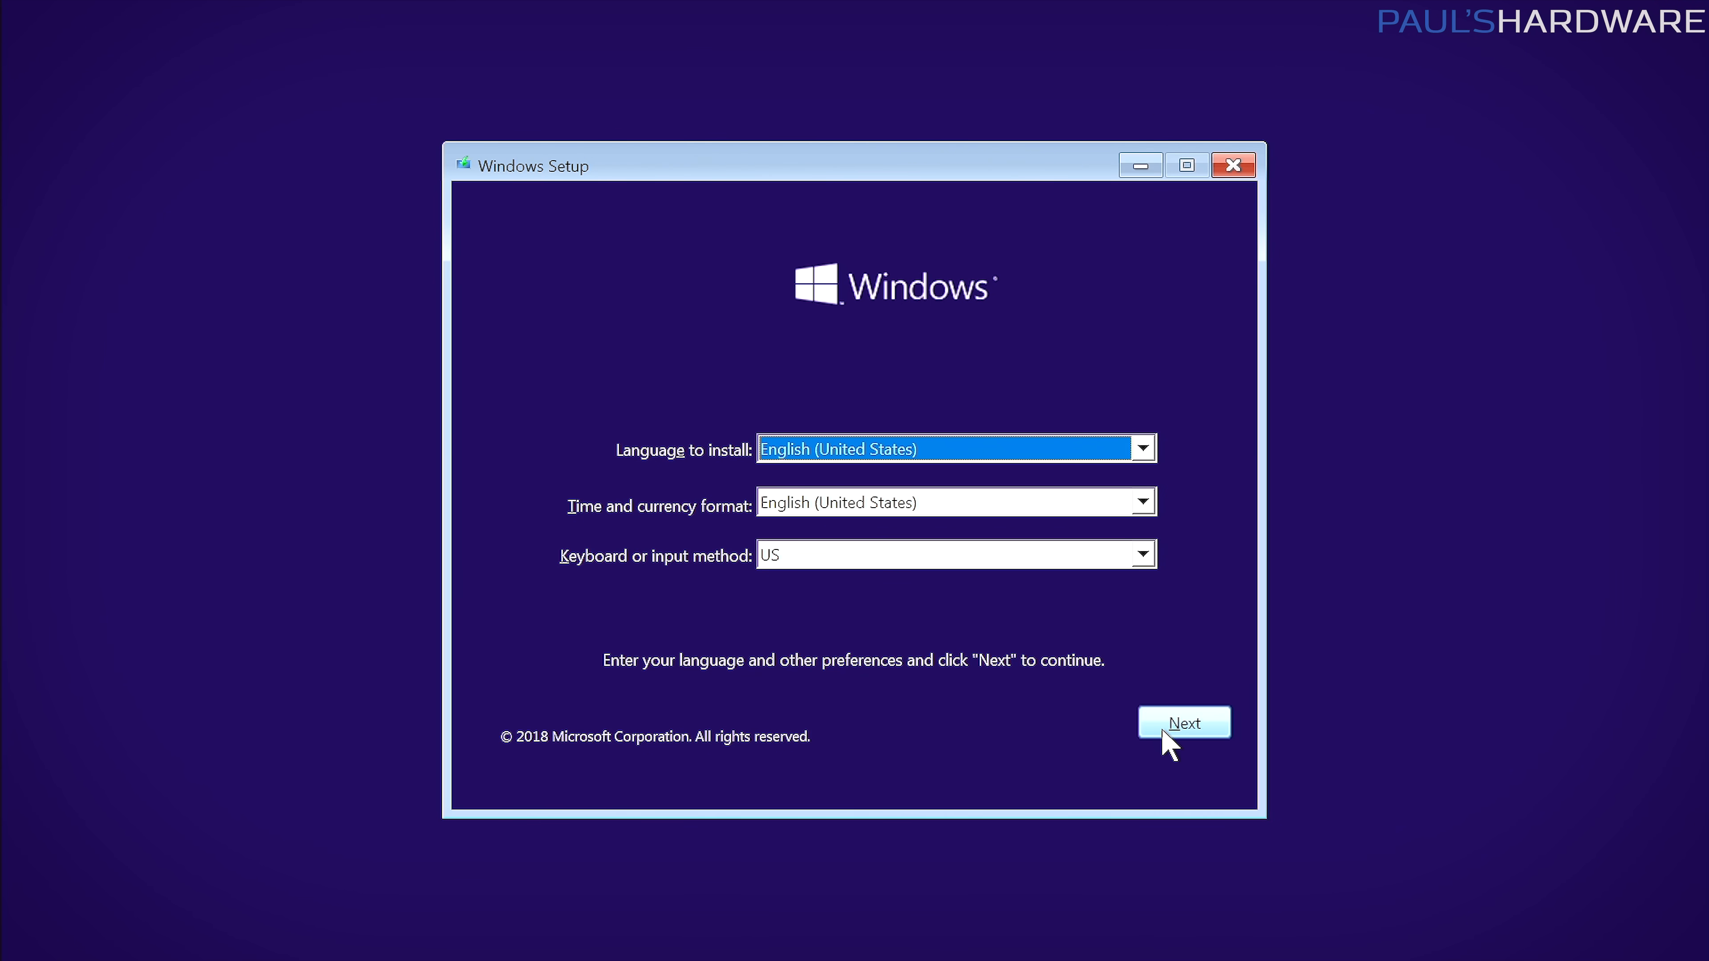
# Keep English (United States) language, format and US keyboard, and start installing Windows.
pyautogui.click(1183, 722)
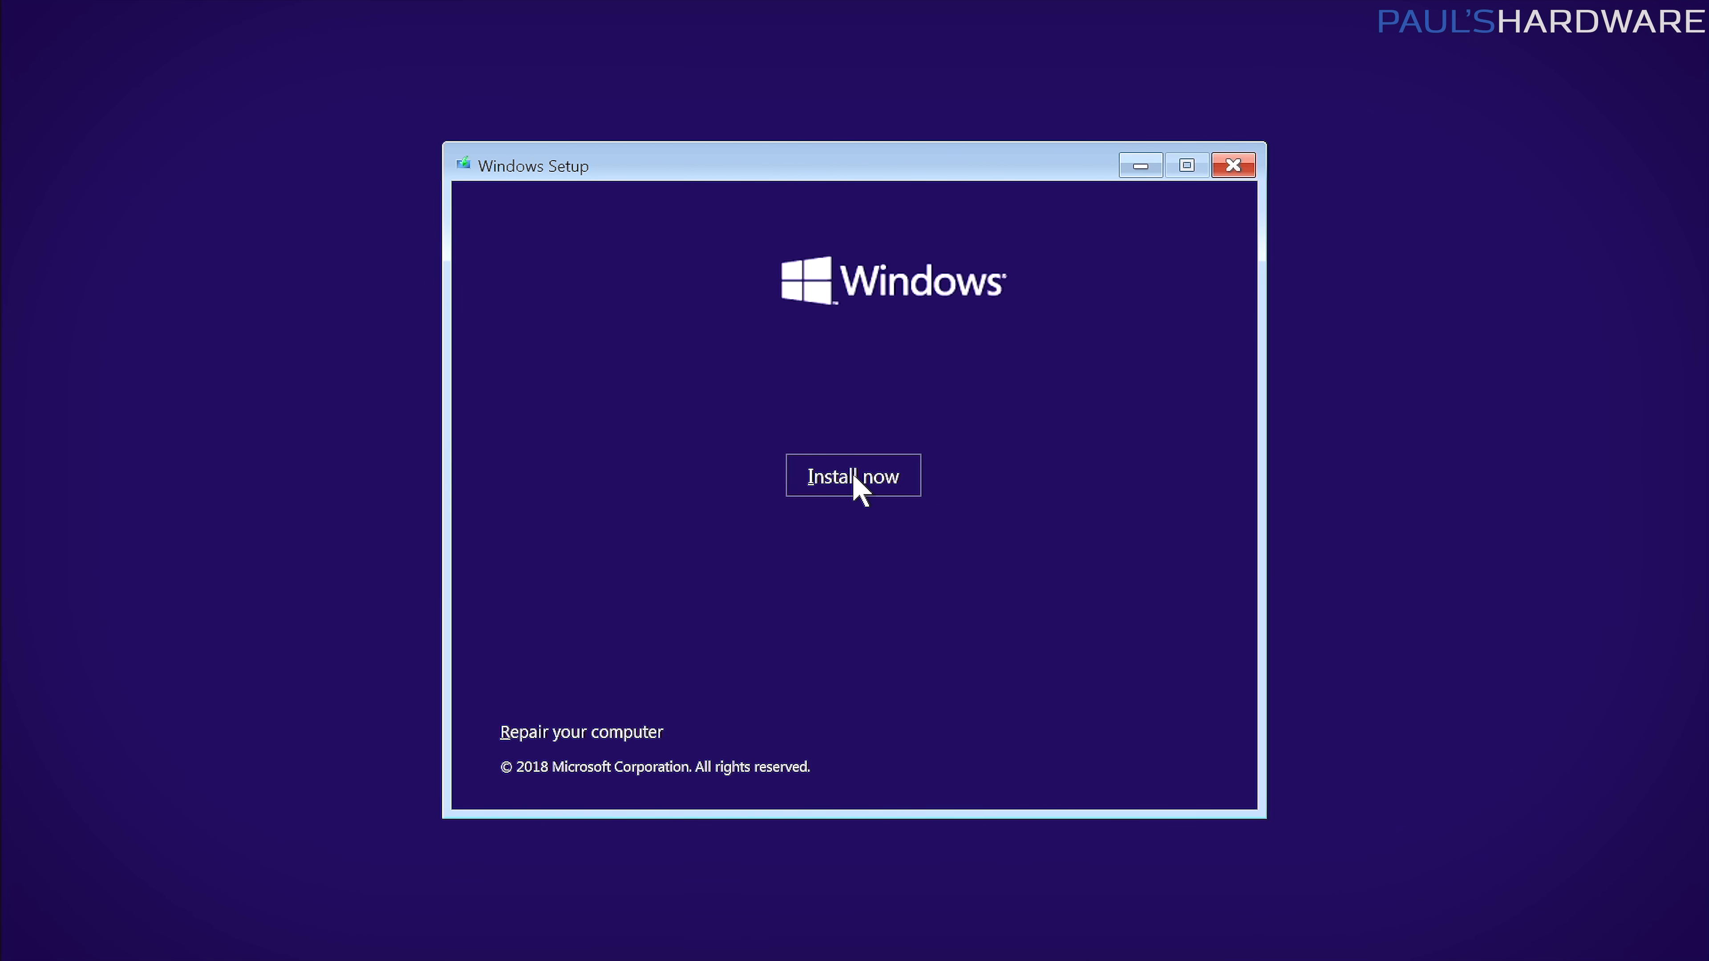
pyautogui.moveTo(567, 681)
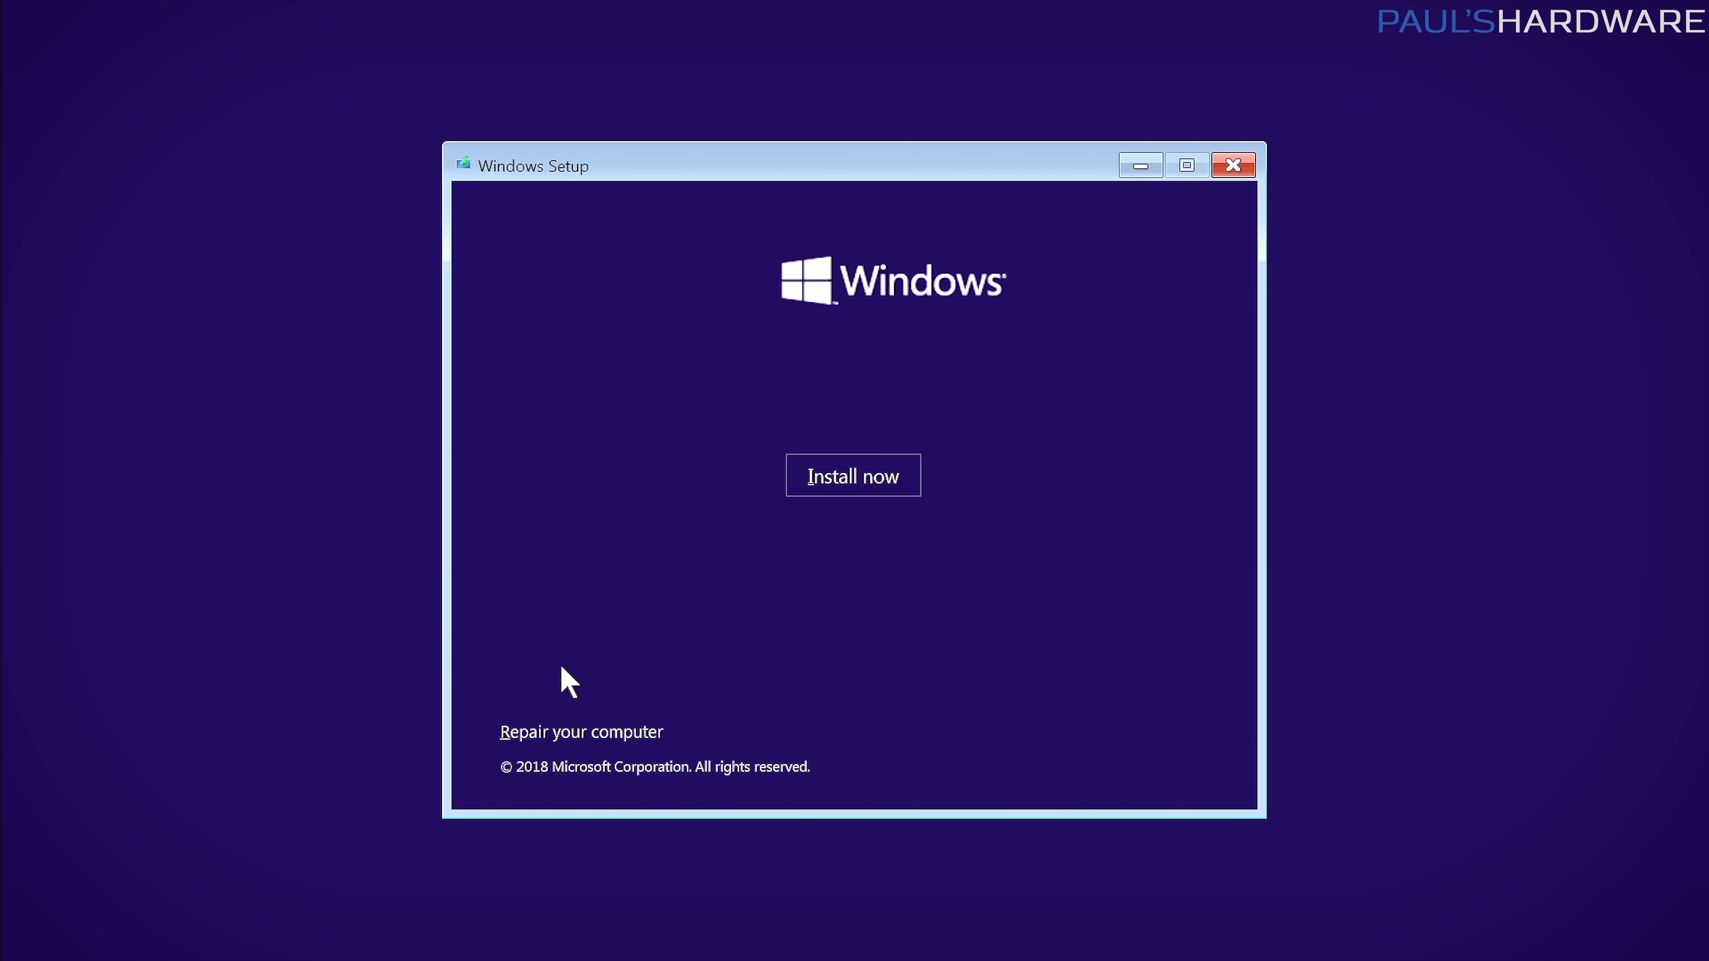
pyautogui.moveTo(560, 638)
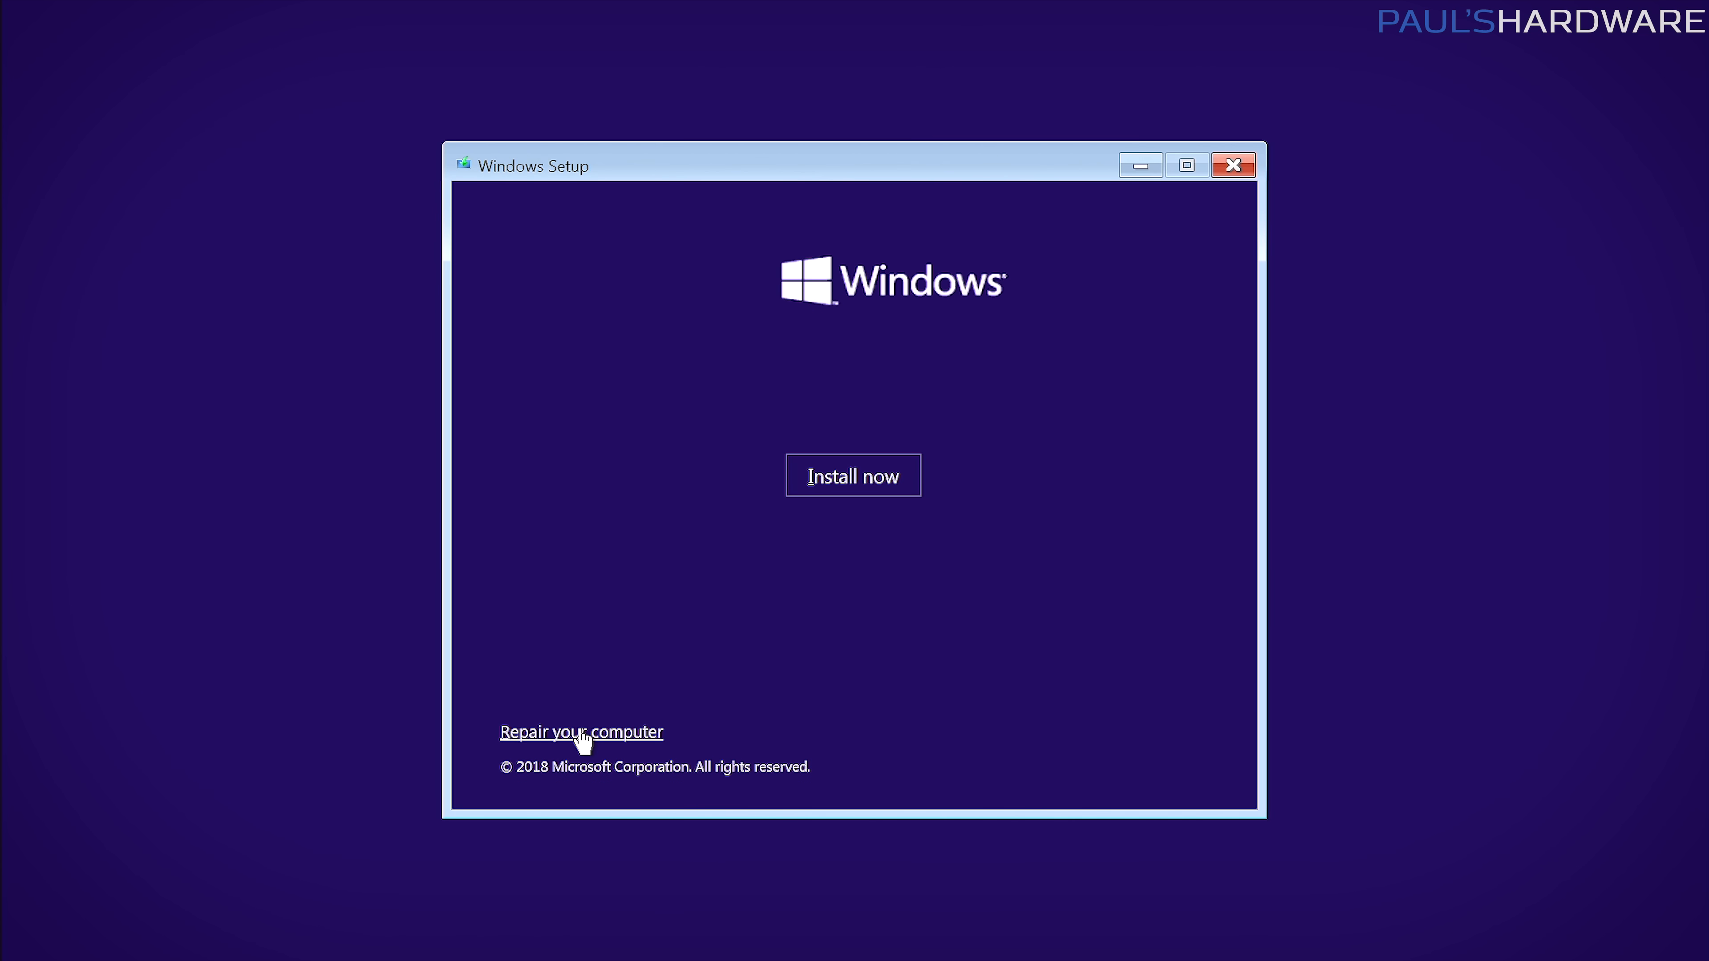
pyautogui.click(581, 732)
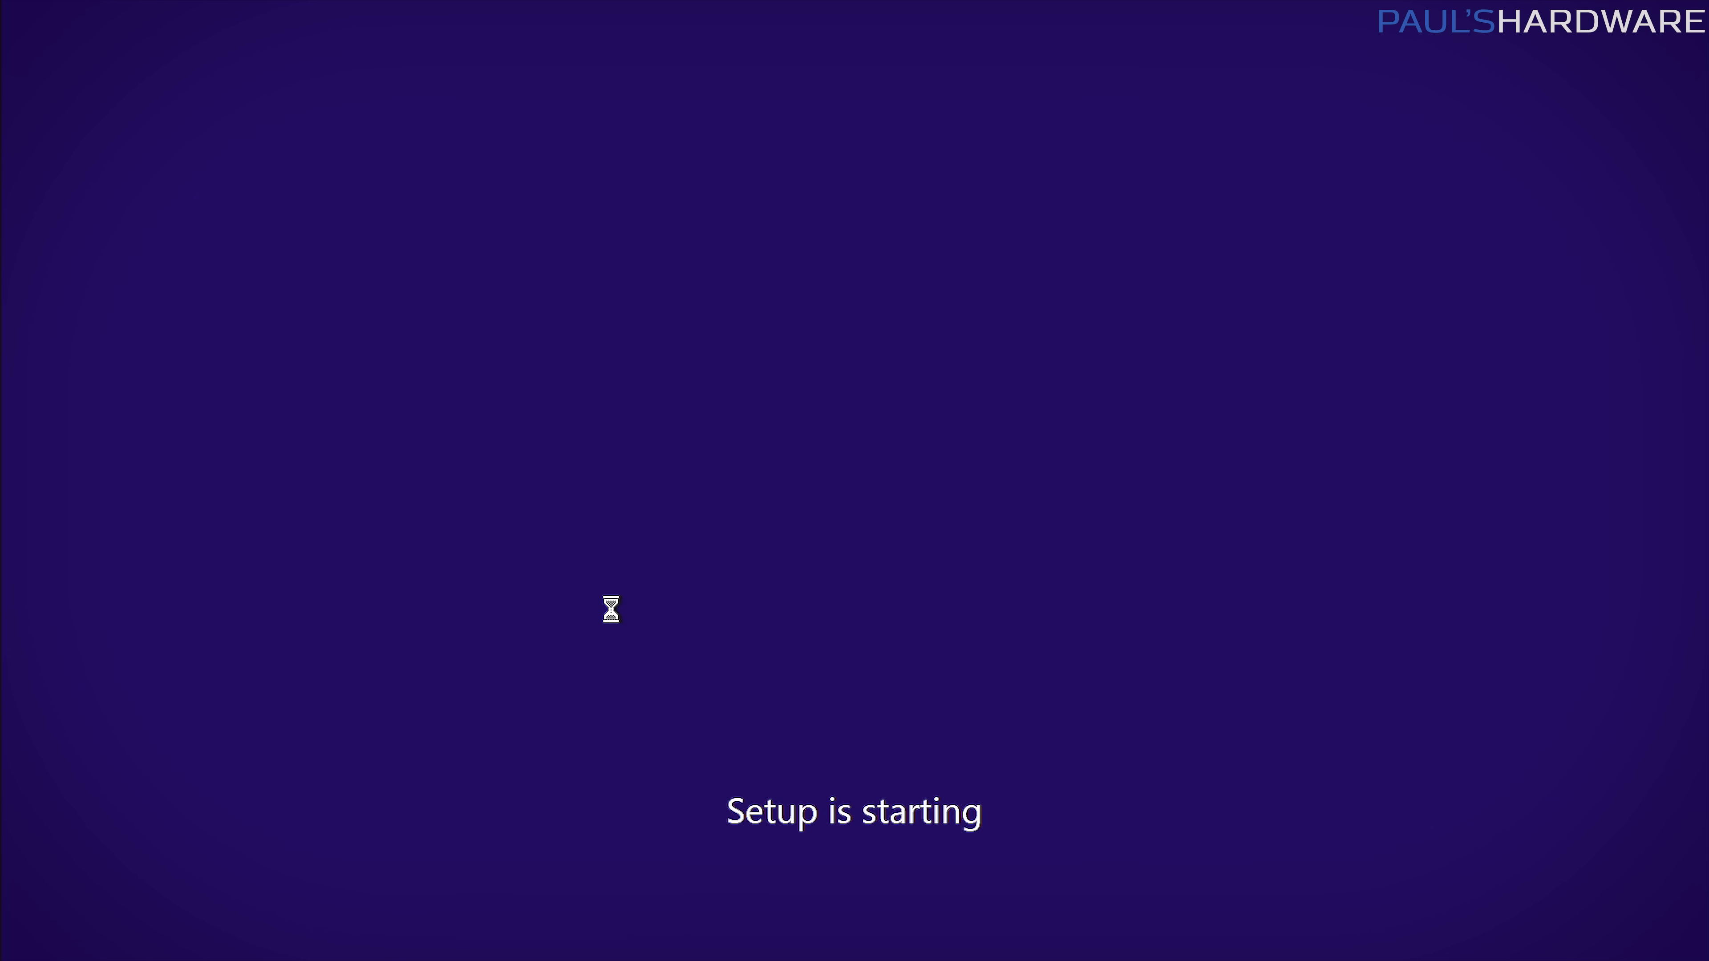
pyautogui.moveTo(582, 535)
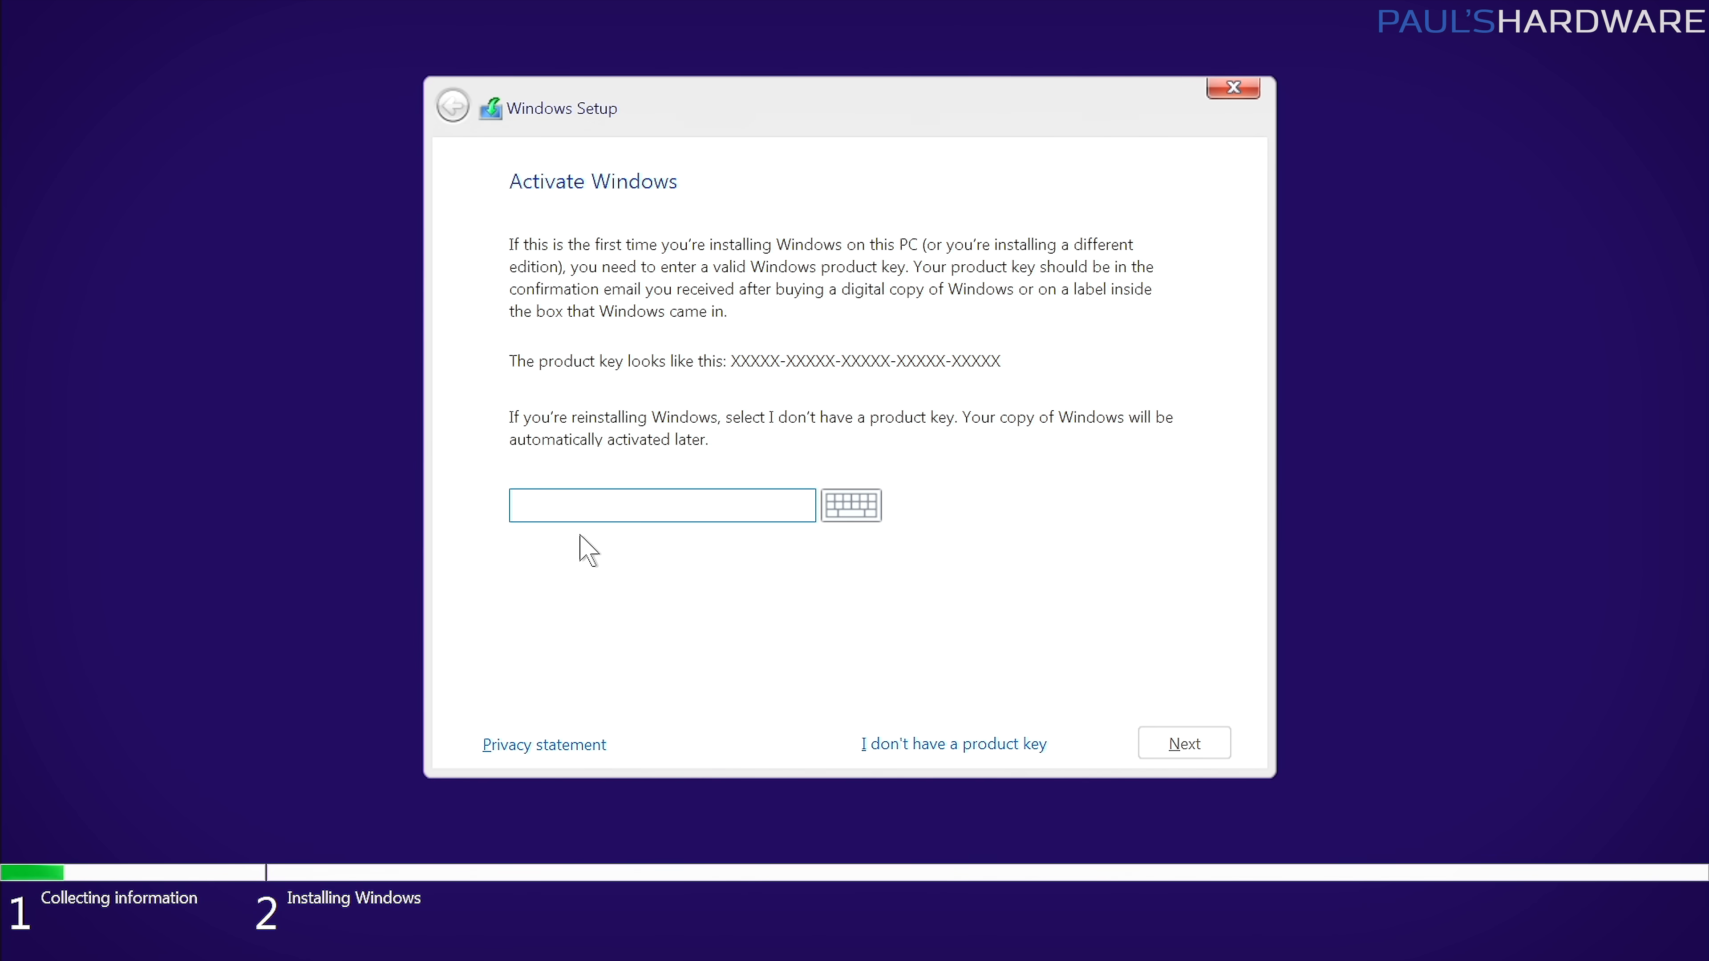
# At Activate Windows, proceed with 'I don't have a product key'.
pyautogui.click(662, 504)
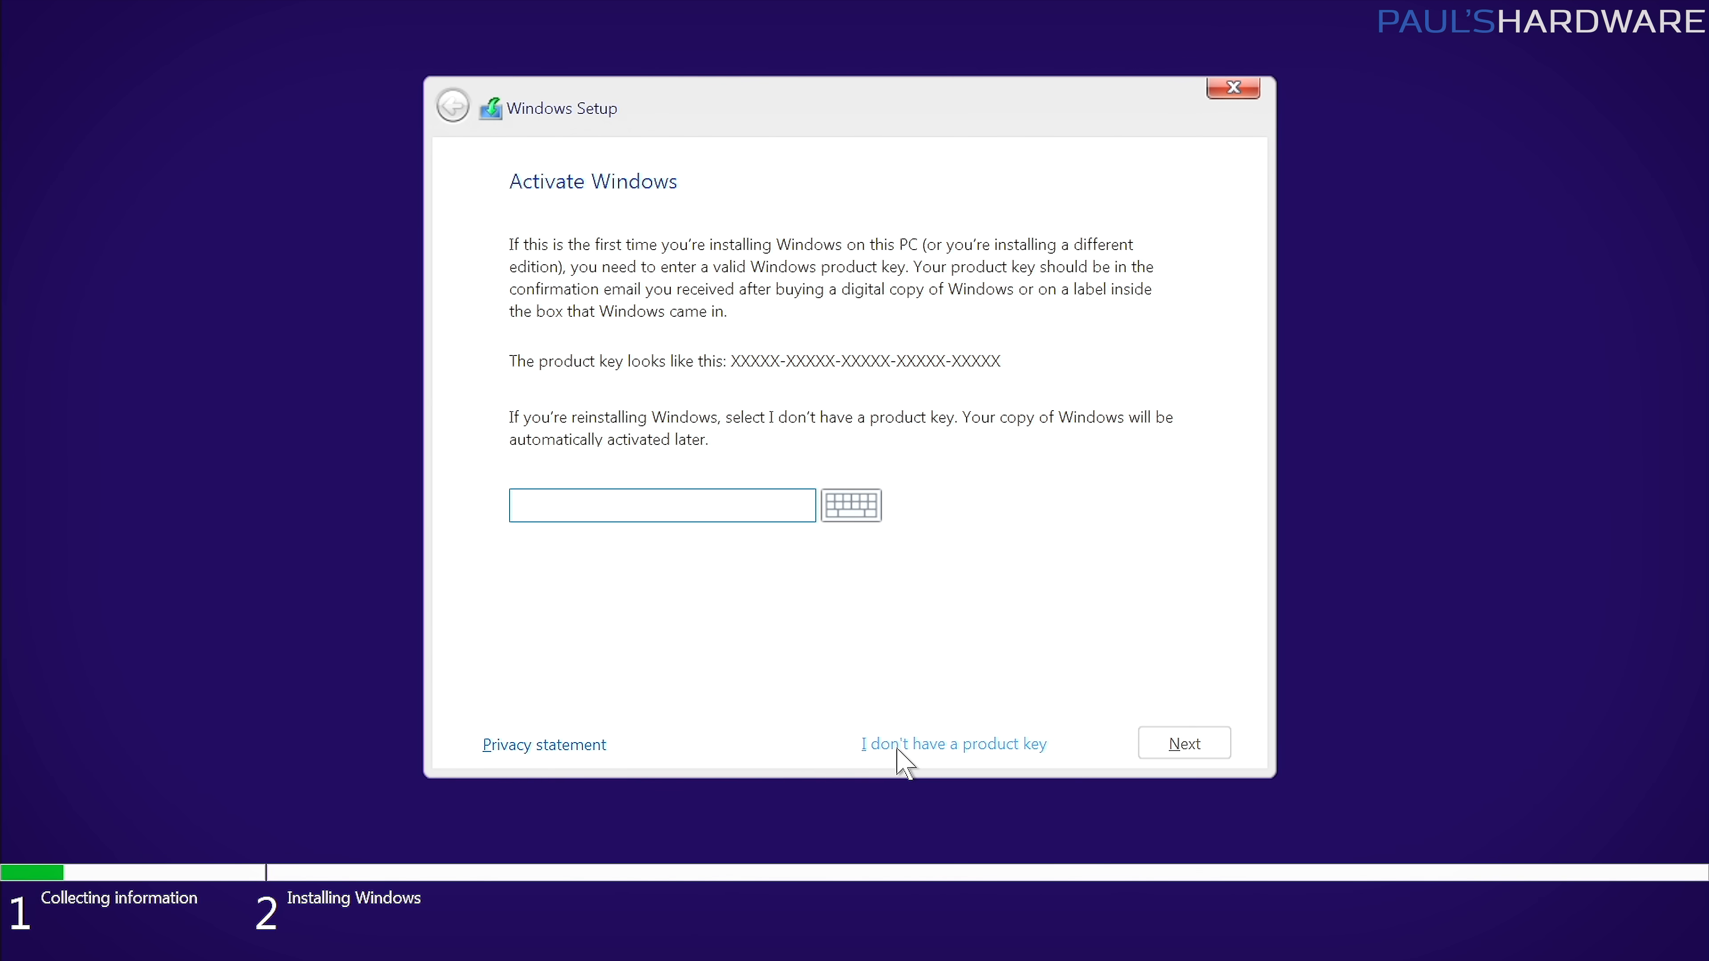
pyautogui.click(952, 743)
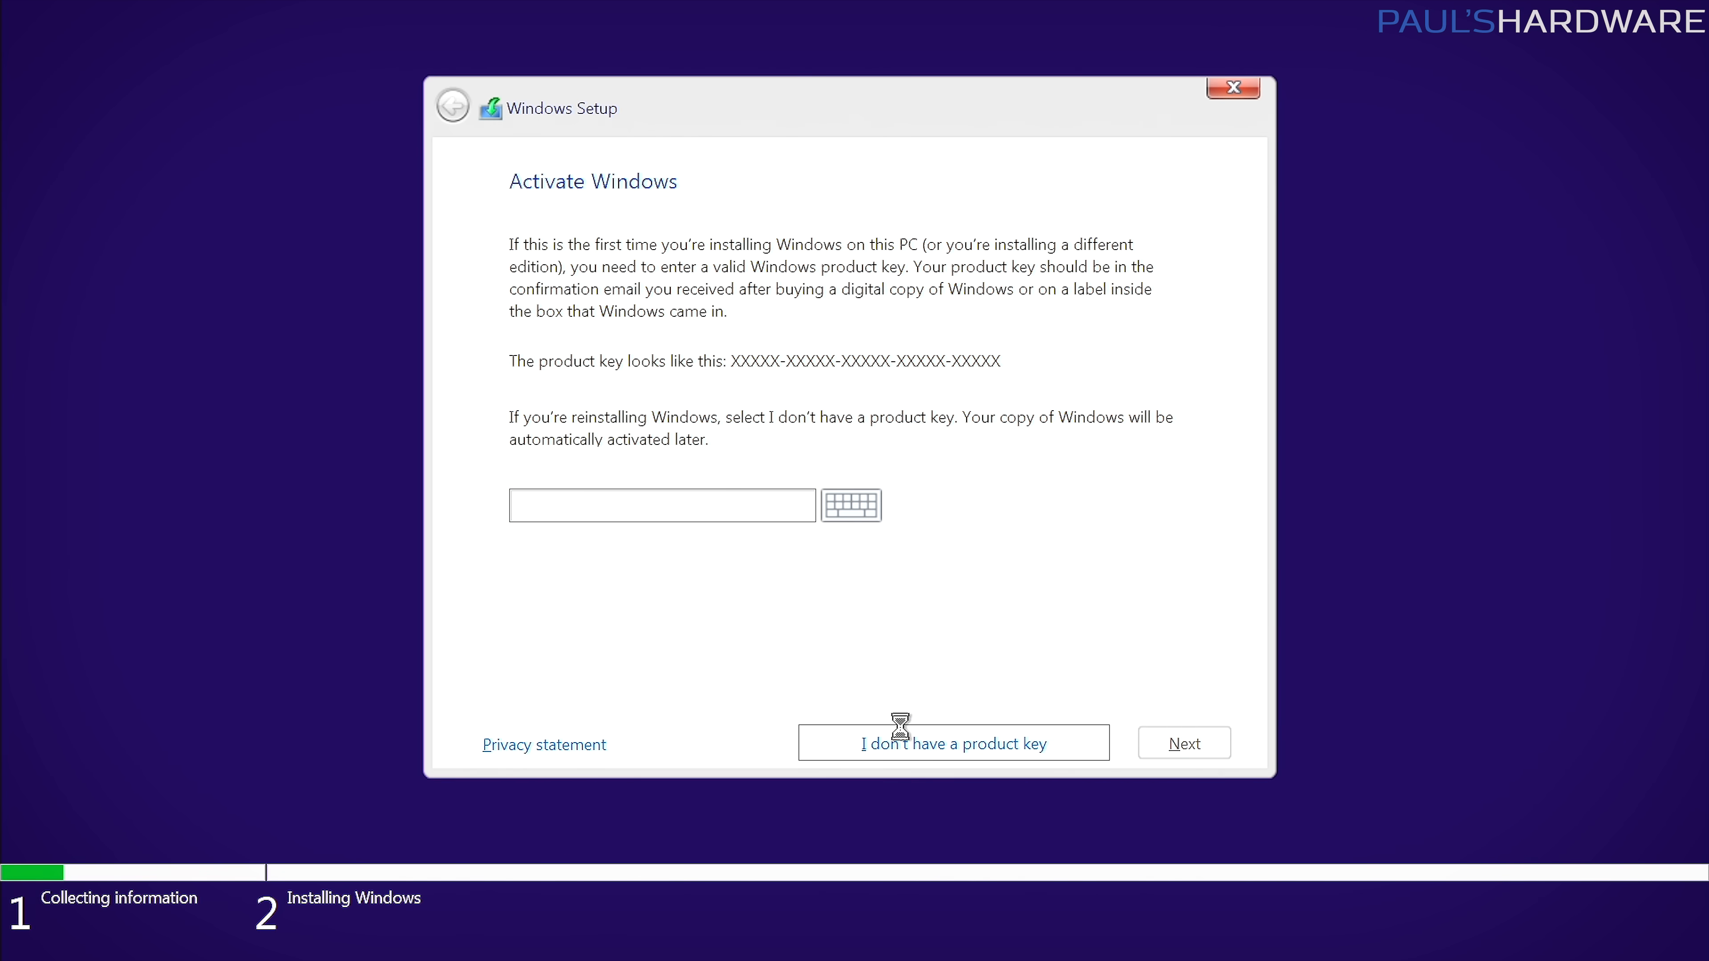